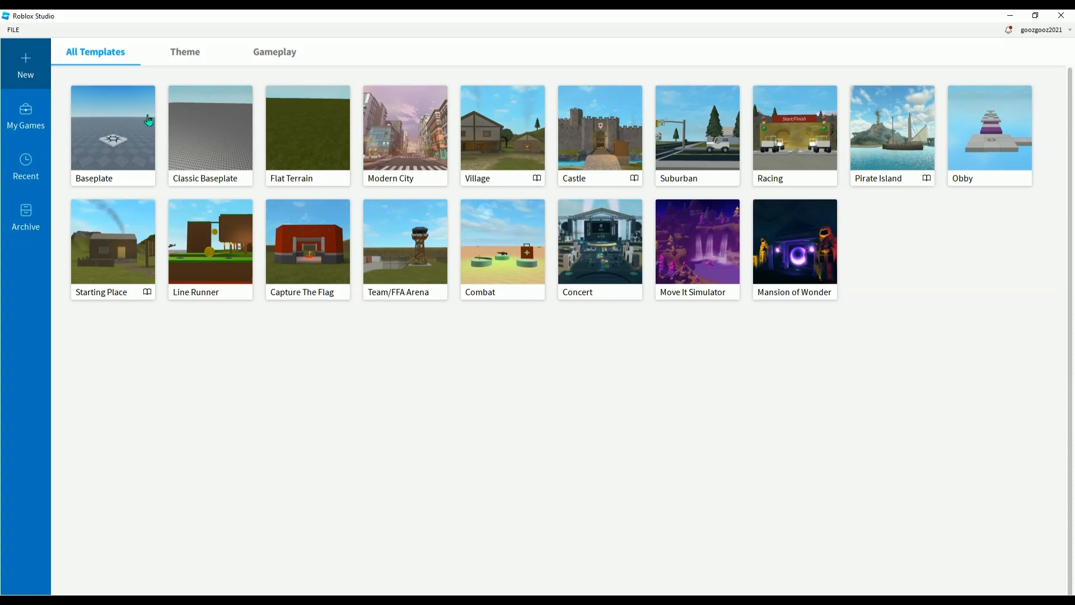
mouse_move(1071, 380)
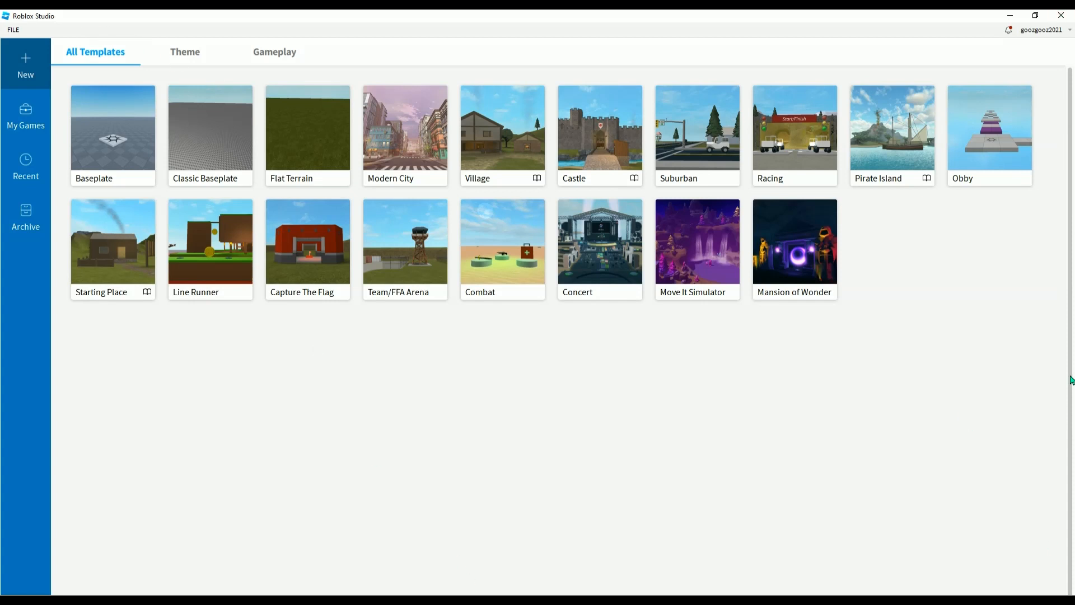
mouse_move(1072, 216)
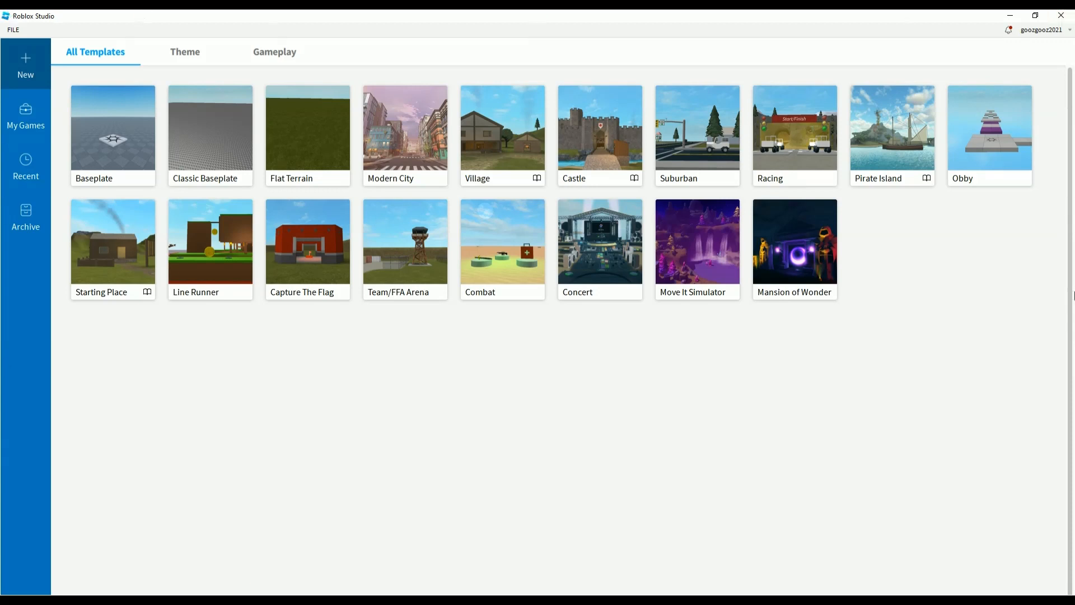
mouse_move(515, 24)
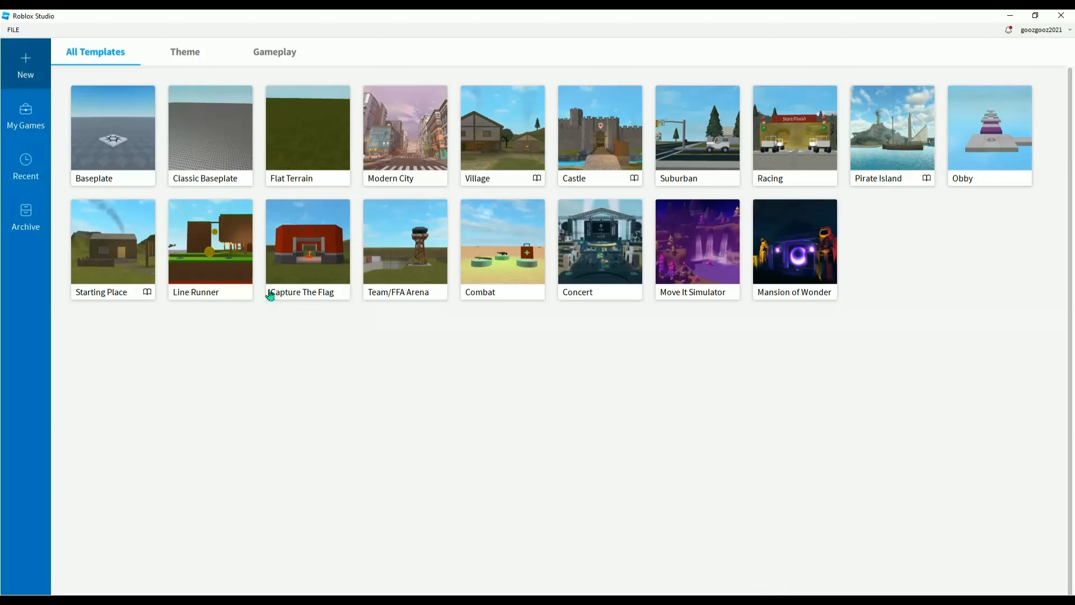
mouse_move(202, 140)
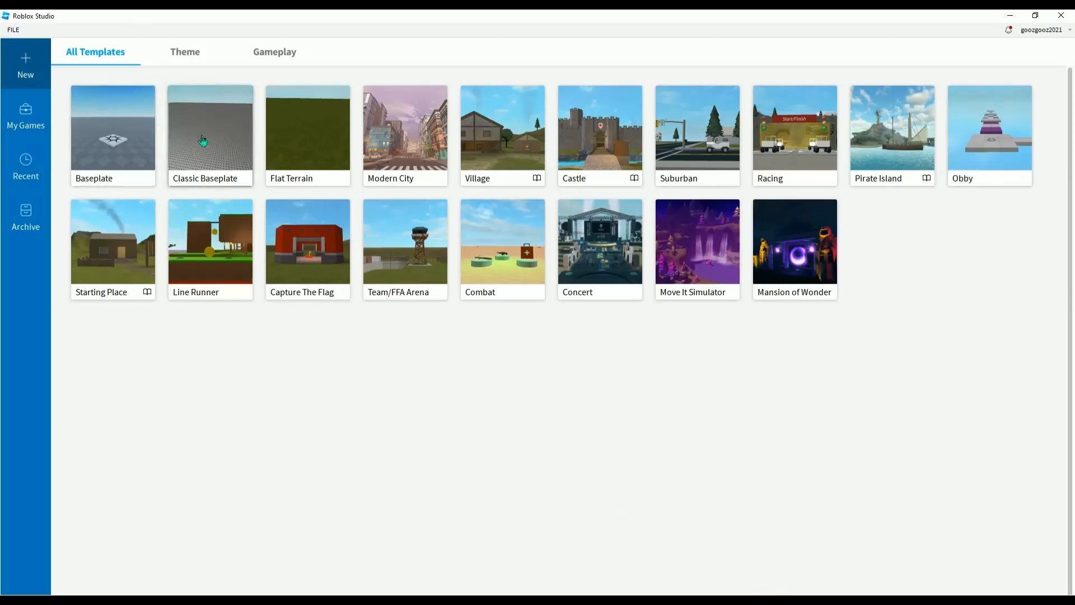
mouse_move(109, 147)
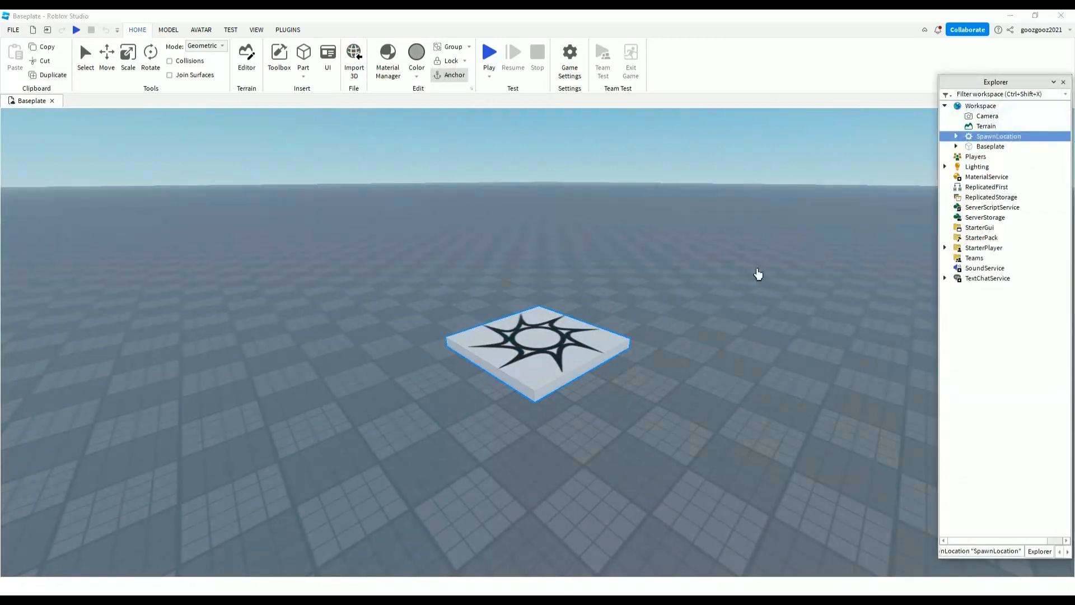
Step: Insert Parts and stretch them into long thin grey poles above the baseplate
left_click(106, 53)
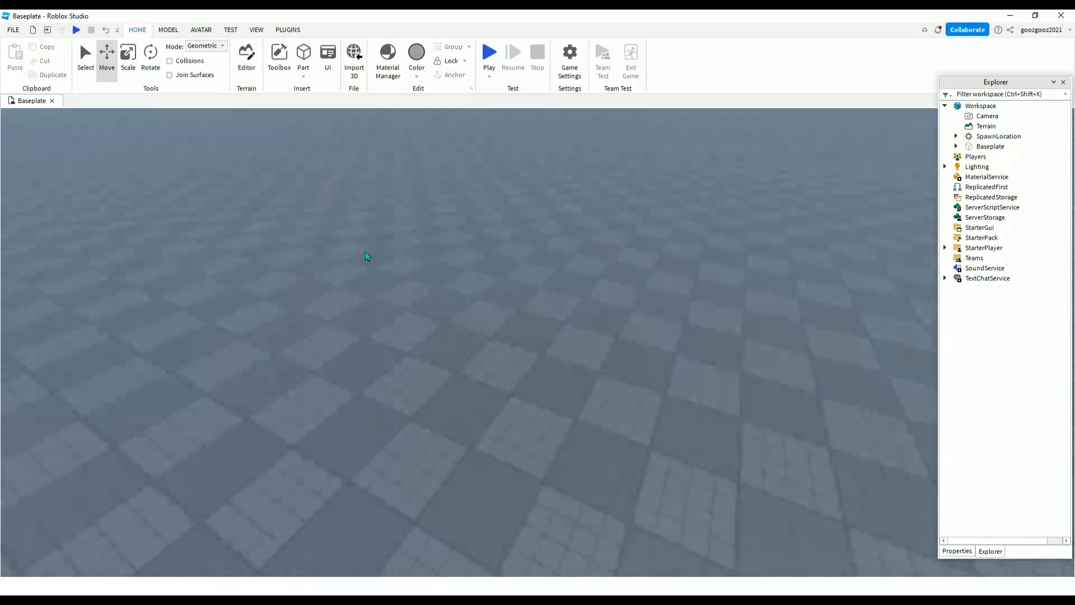
left_click(303, 53)
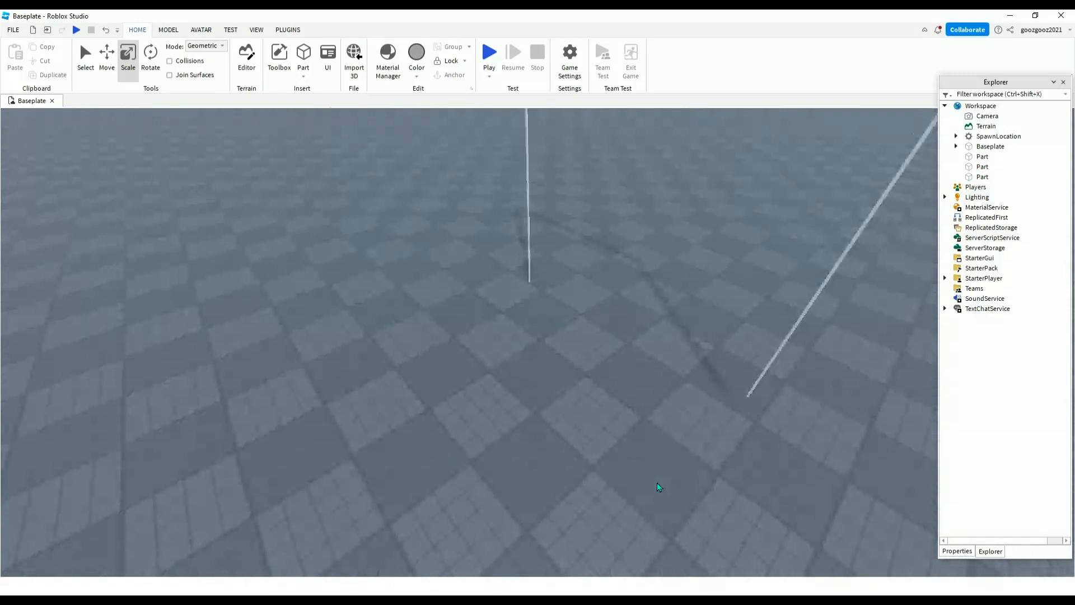
Step: Resize the poles into angled frame legs joined by a top crossbar
left_click_drag(659, 487, 775, 404)
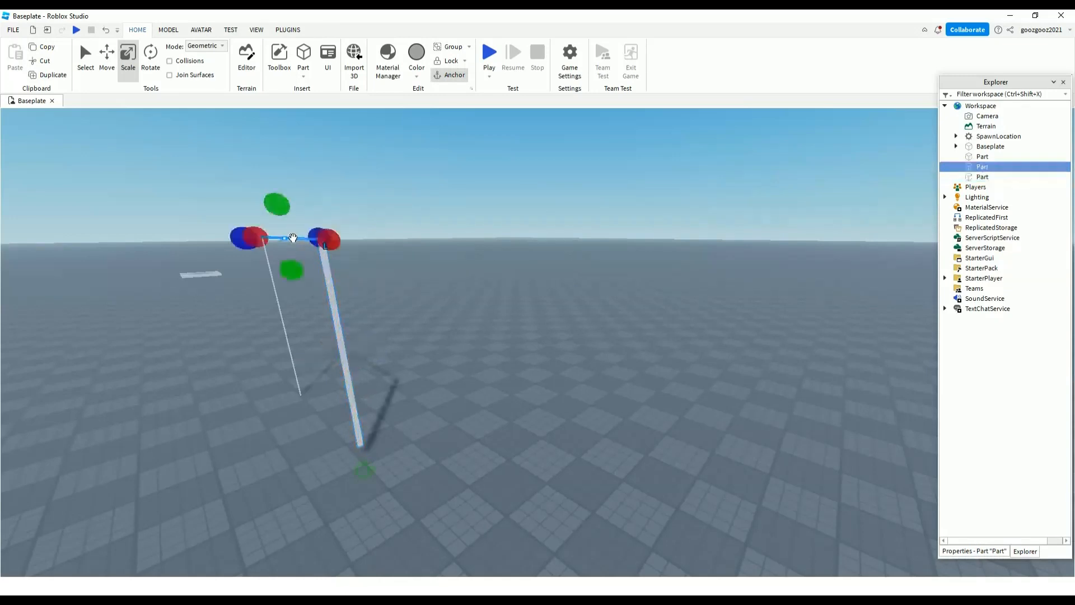
left_click_drag(327, 239, 319, 226)
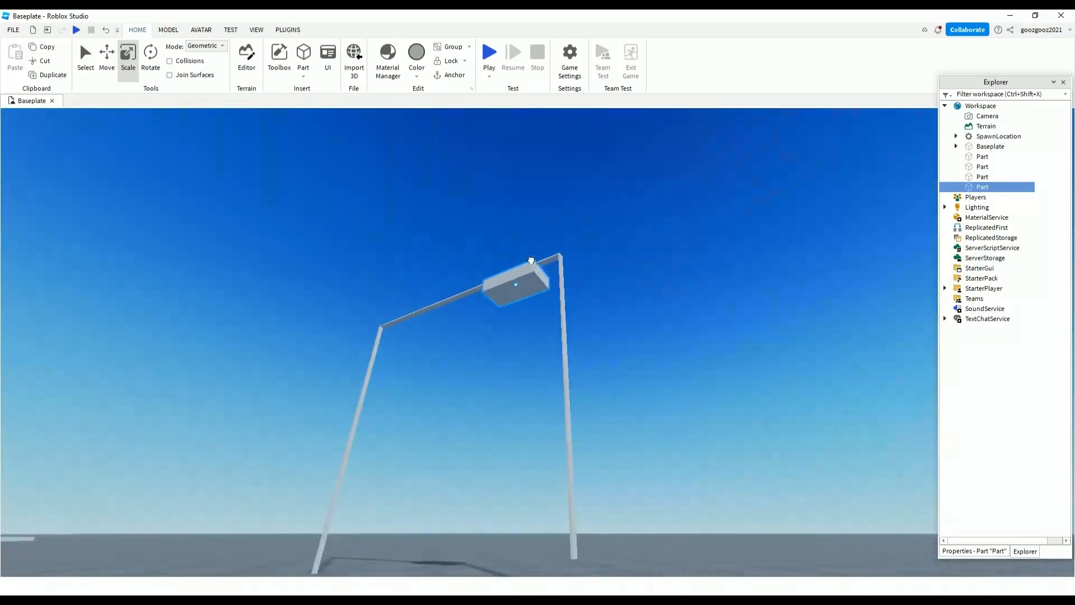
Step: Stretch the new block downward and thin it into slim ropes under the crossbar
left_click(528, 293)
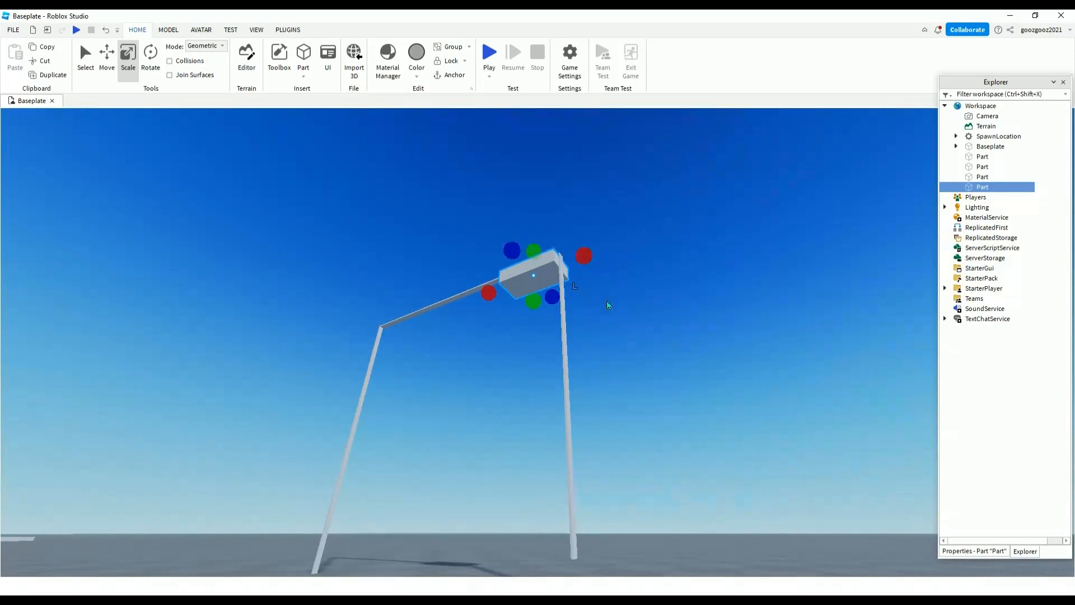
left_click_drag(584, 255, 575, 264)
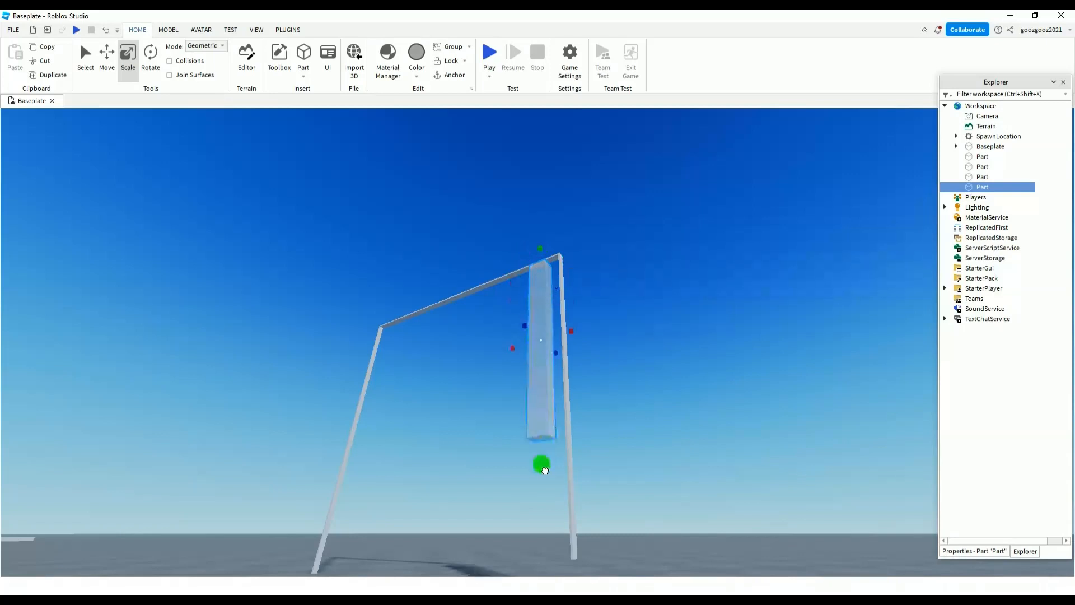
left_click_drag(541, 465, 570, 308)
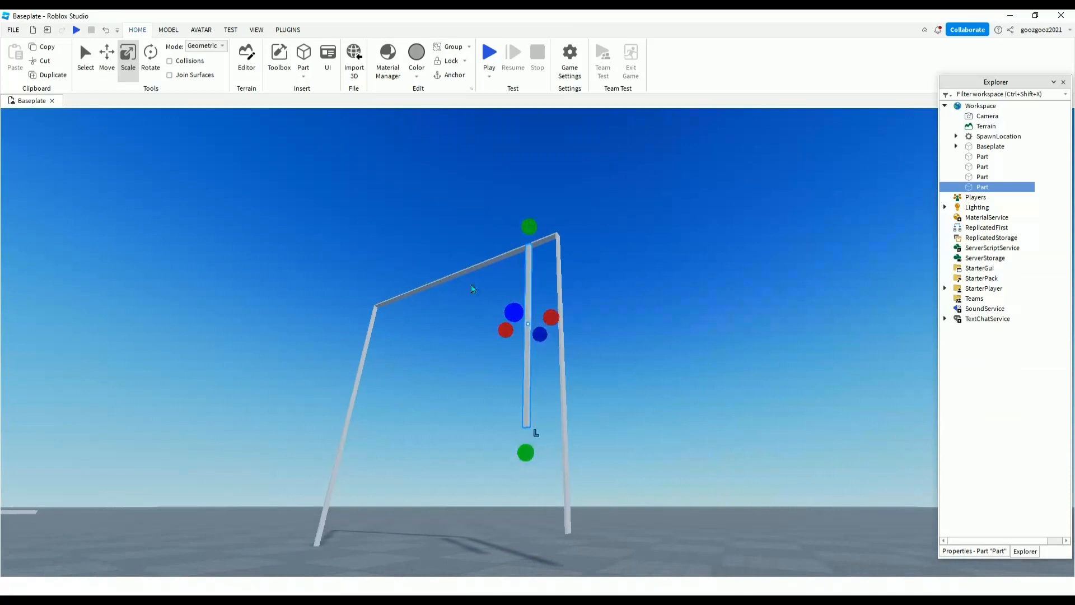
left_click(107, 54)
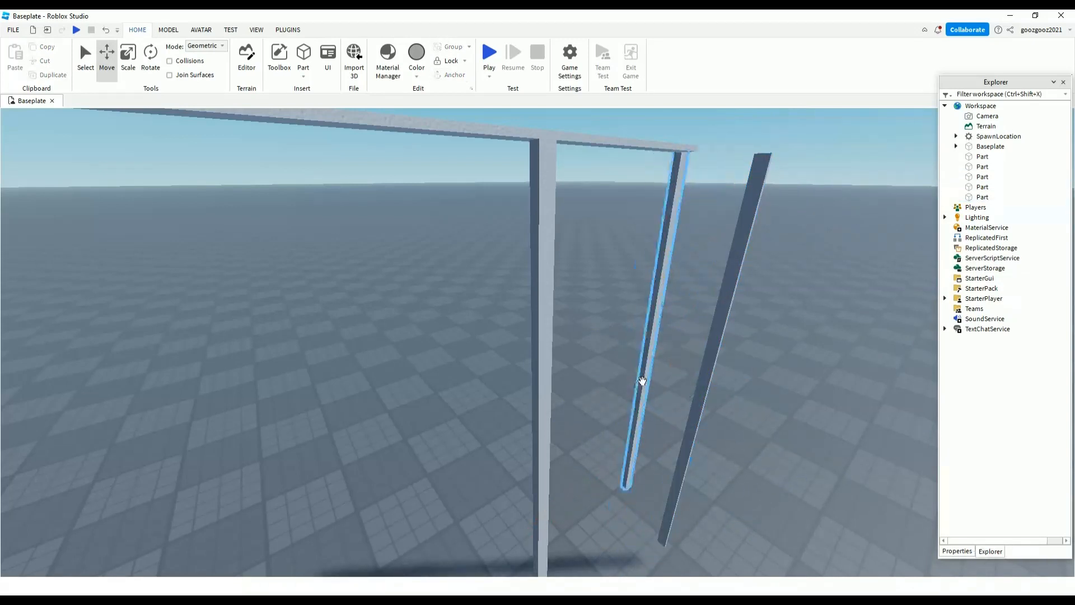
Step: Reposition the top bar so the two ropes hang directly beneath it
left_click(641, 380)
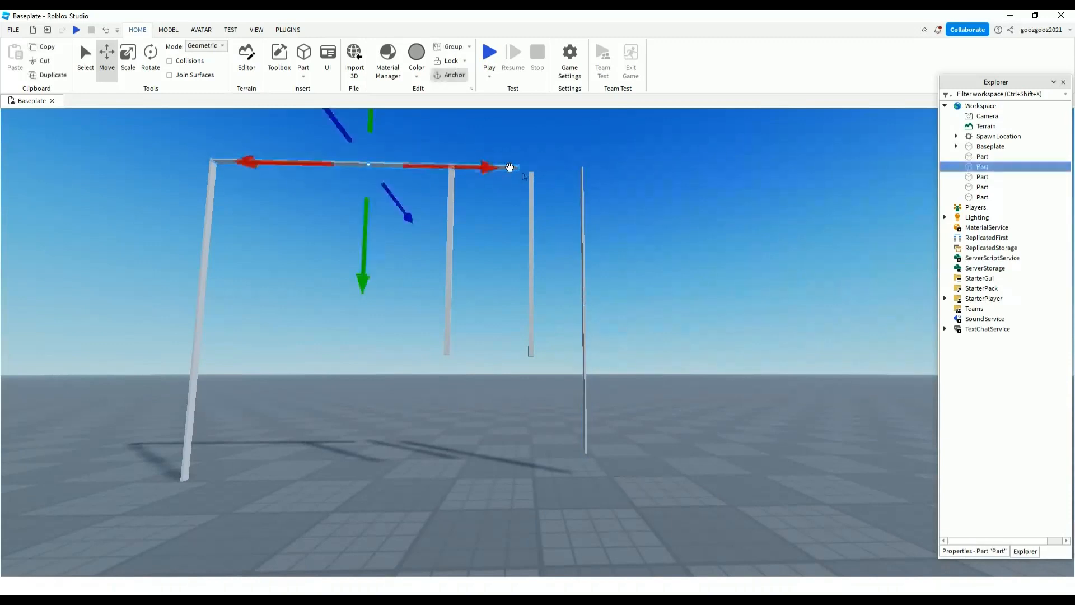
left_click(127, 56)
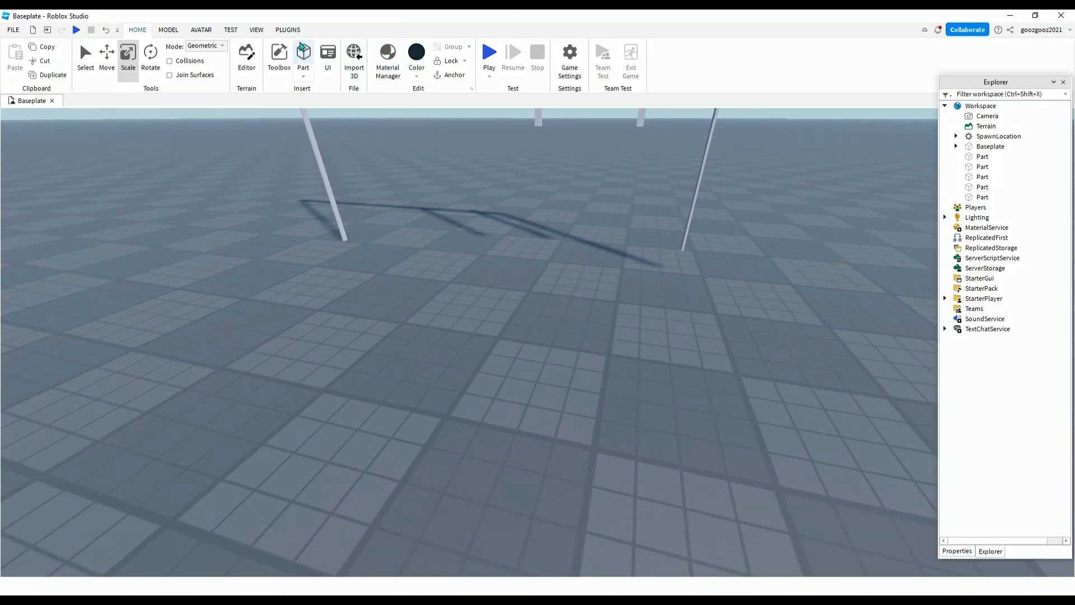
Step: Insert a black seat Part between the ropes and widen it toward both ropes
left_click(302, 52)
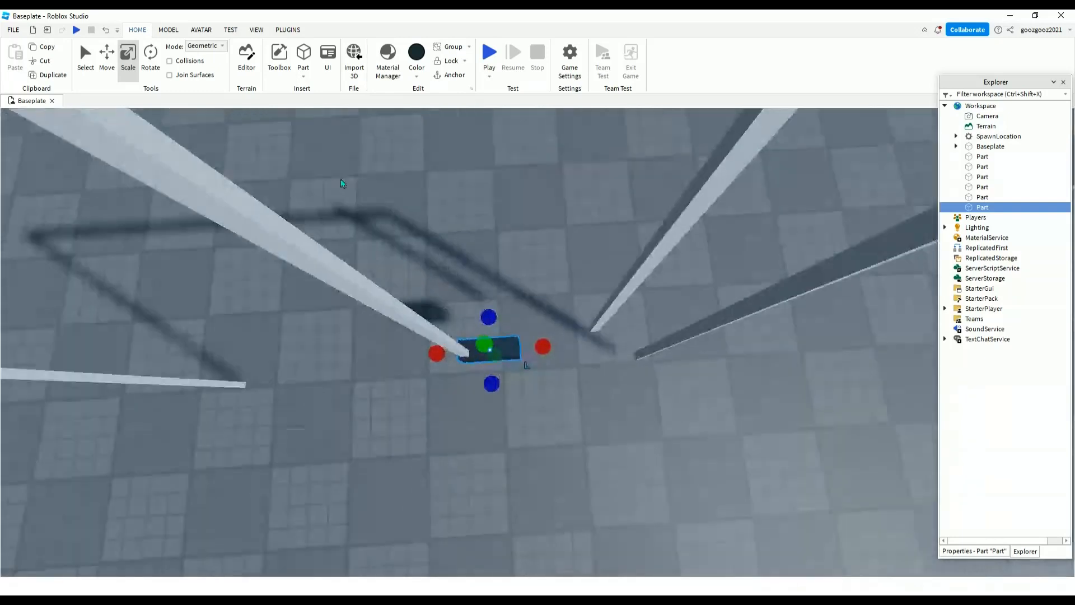
left_click(106, 56)
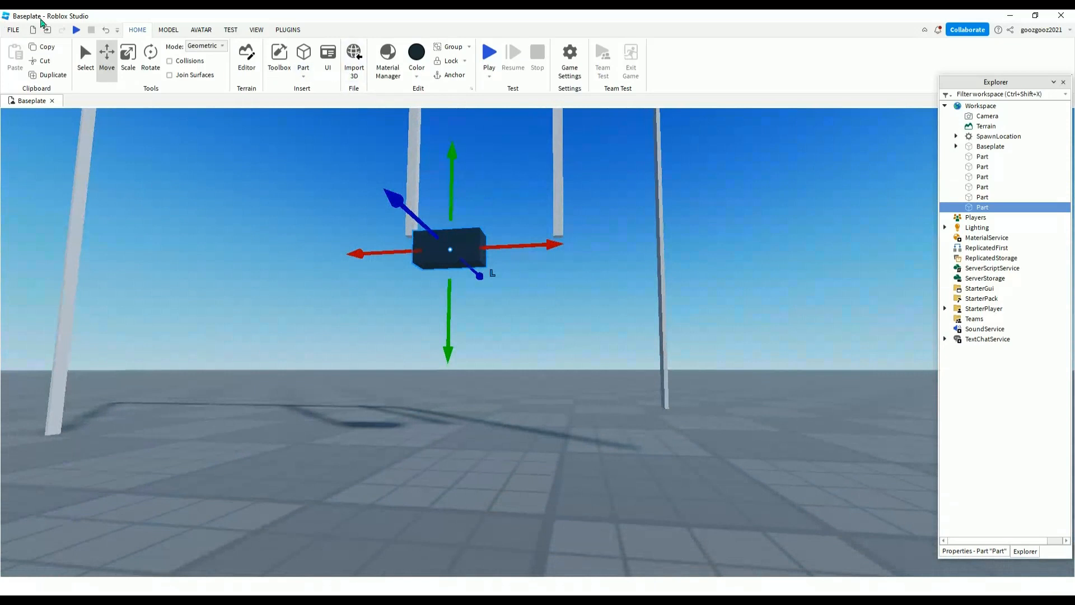
left_click(128, 54)
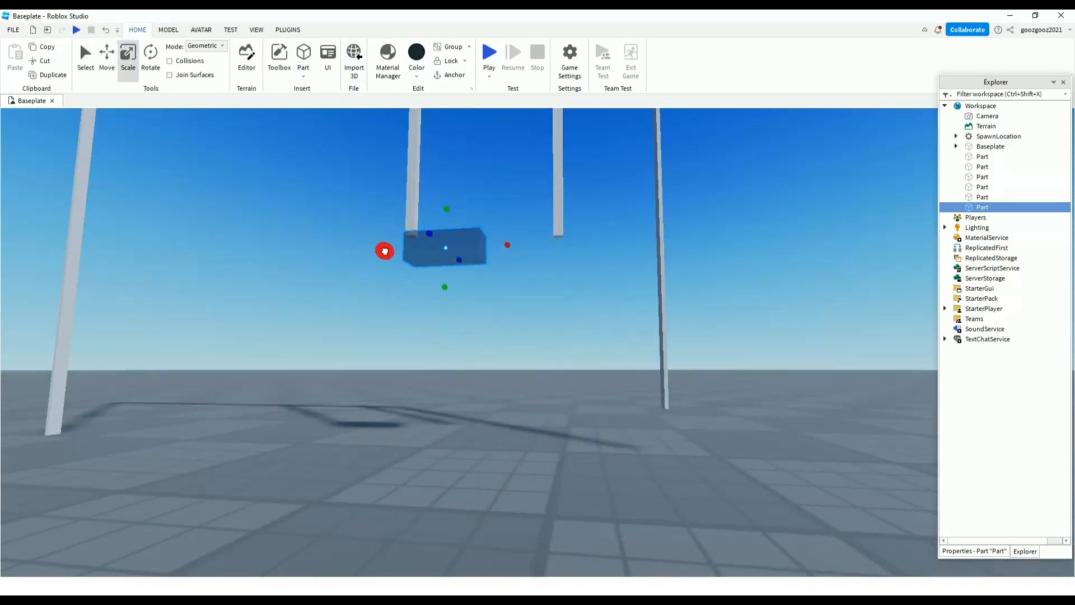
left_click_drag(385, 249, 597, 240)
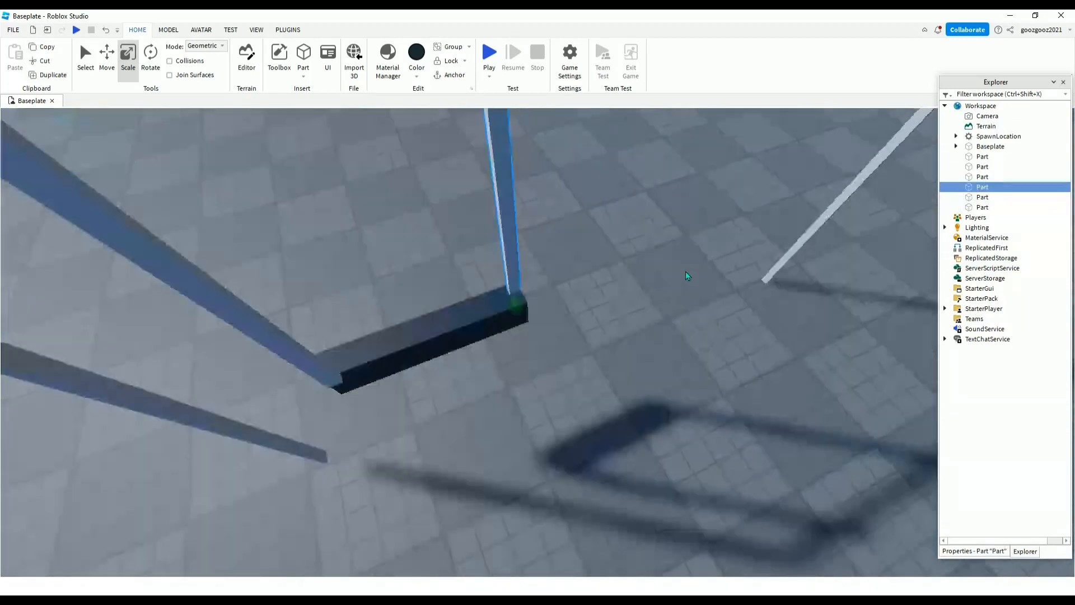
Step: Stretch the seat board until it reaches both hanging ropes and select it
left_click(107, 56)
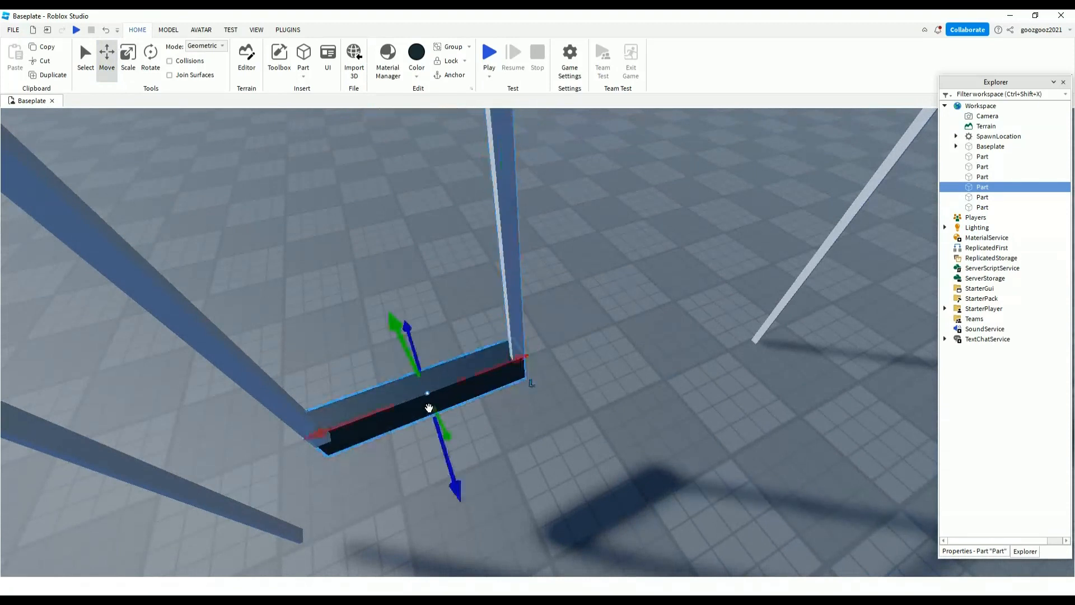
left_click(128, 52)
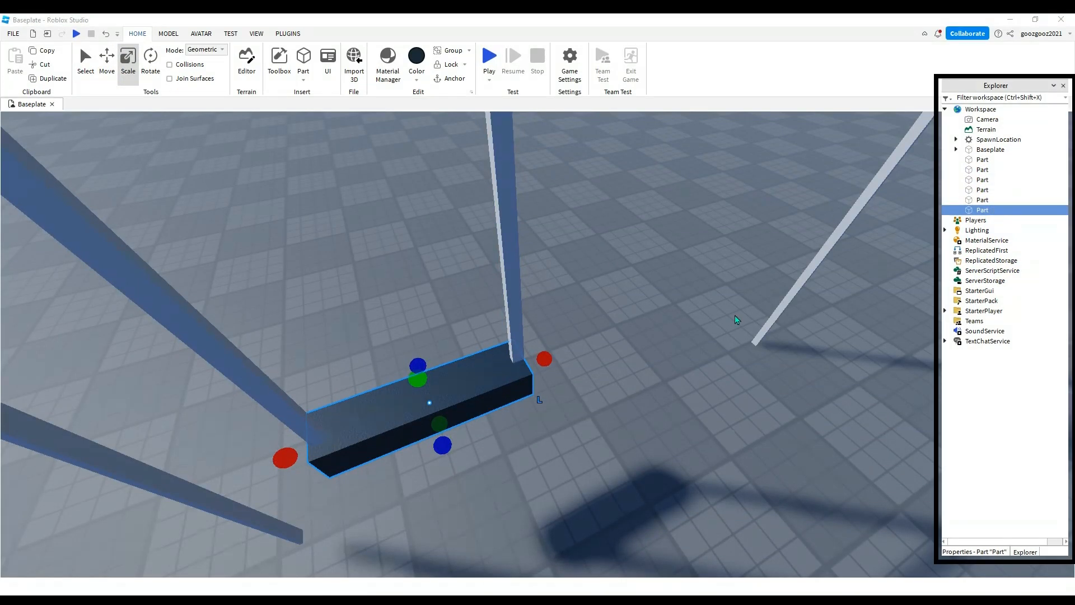
mouse_move(694, 334)
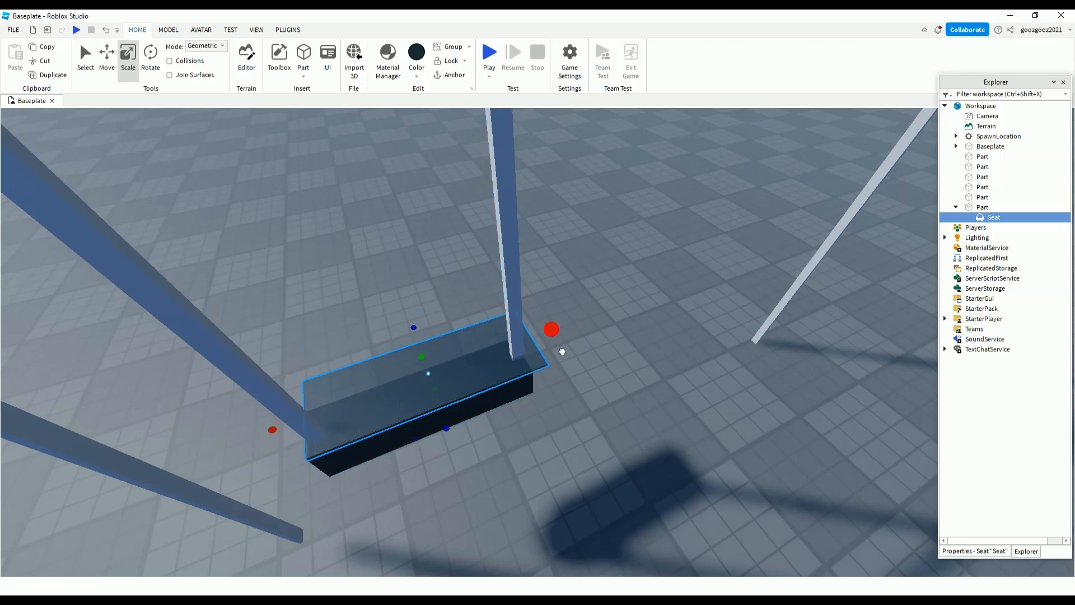
left_click_drag(413, 327, 406, 330)
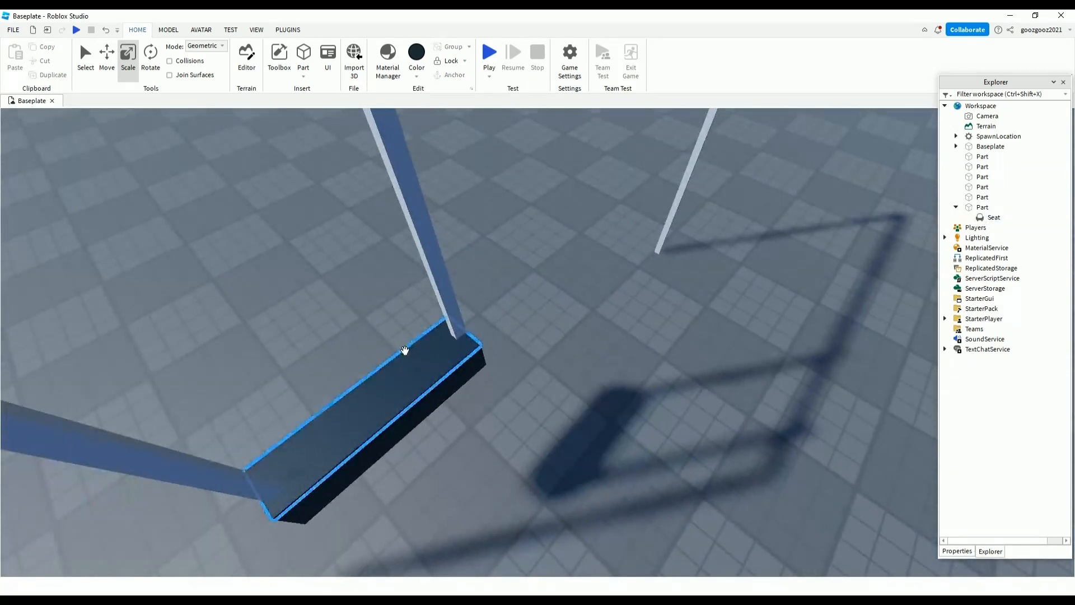
left_click(993, 218)
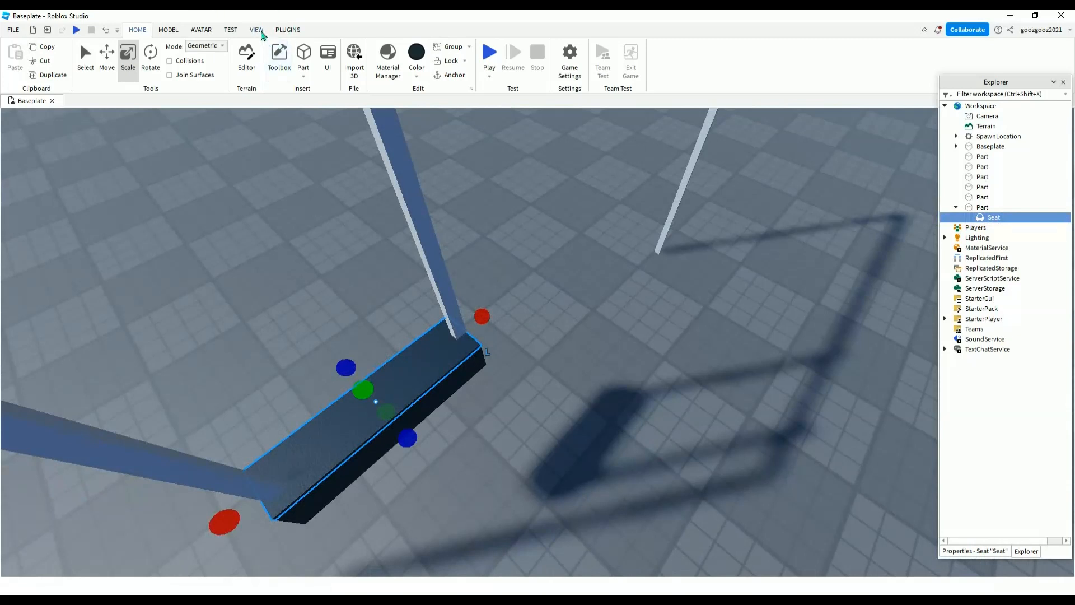
Step: Show the Properties panel and set the seat's Transparency to 1
left_click(256, 29)
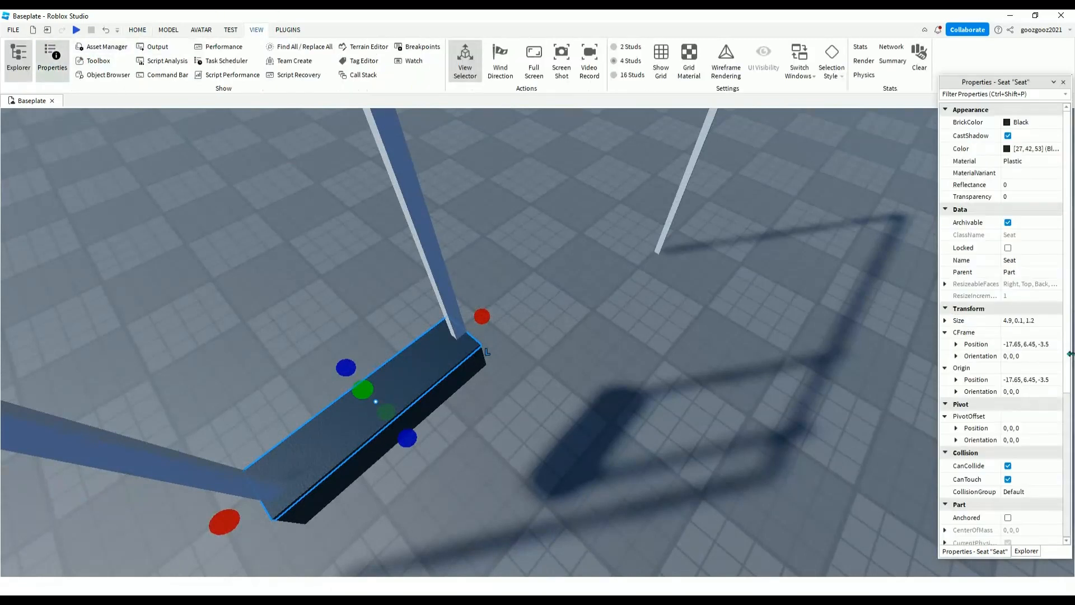
scroll("down", 3)
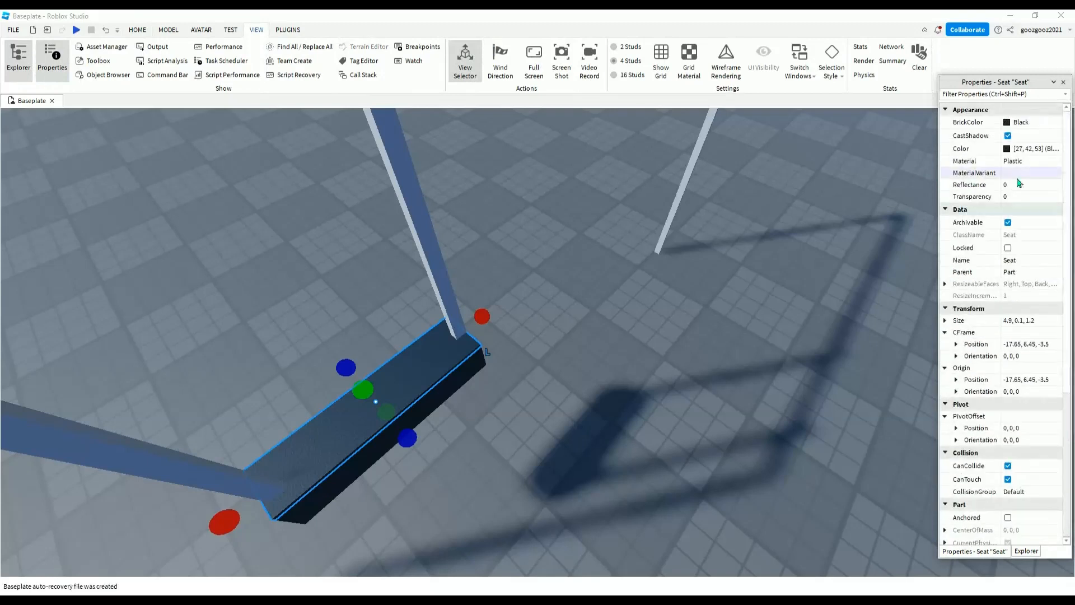
left_click(1021, 196)
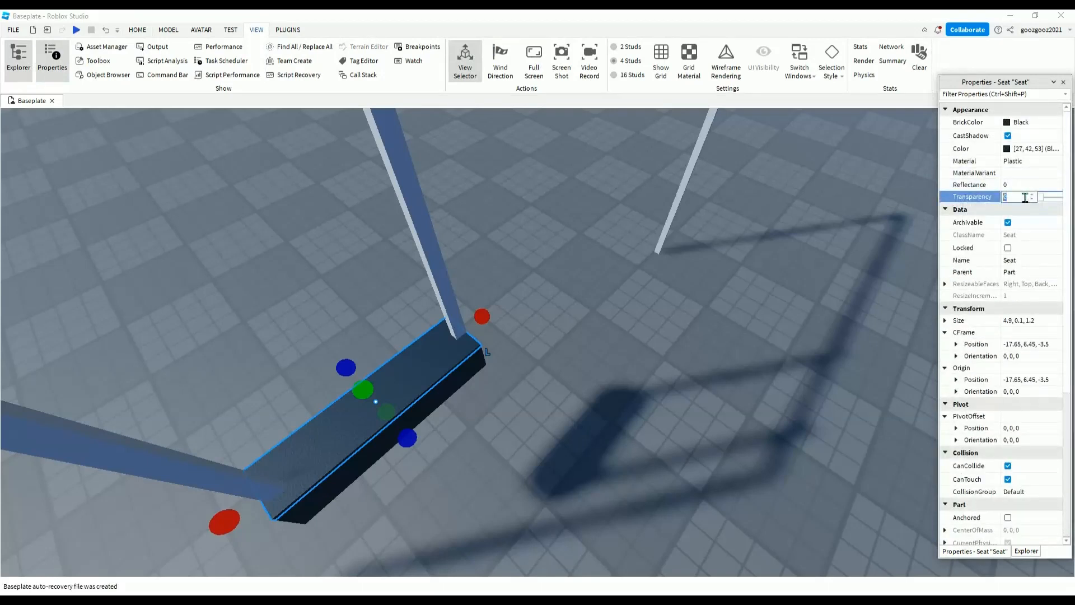
type("1")
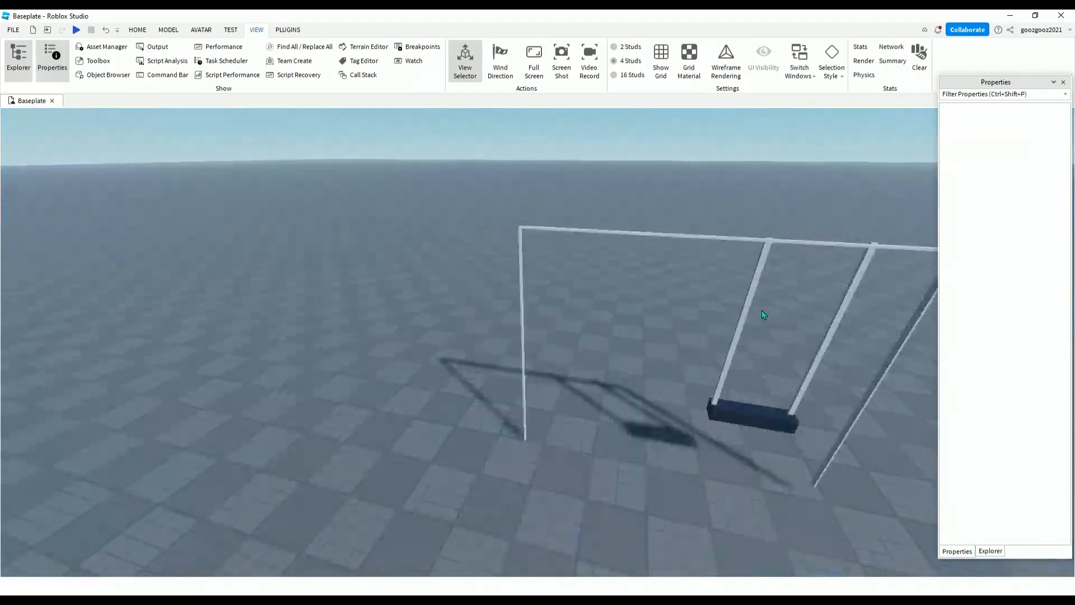
Step: Duplicate the seat with its two ropes and move the copy along the frame
left_click(750, 419)
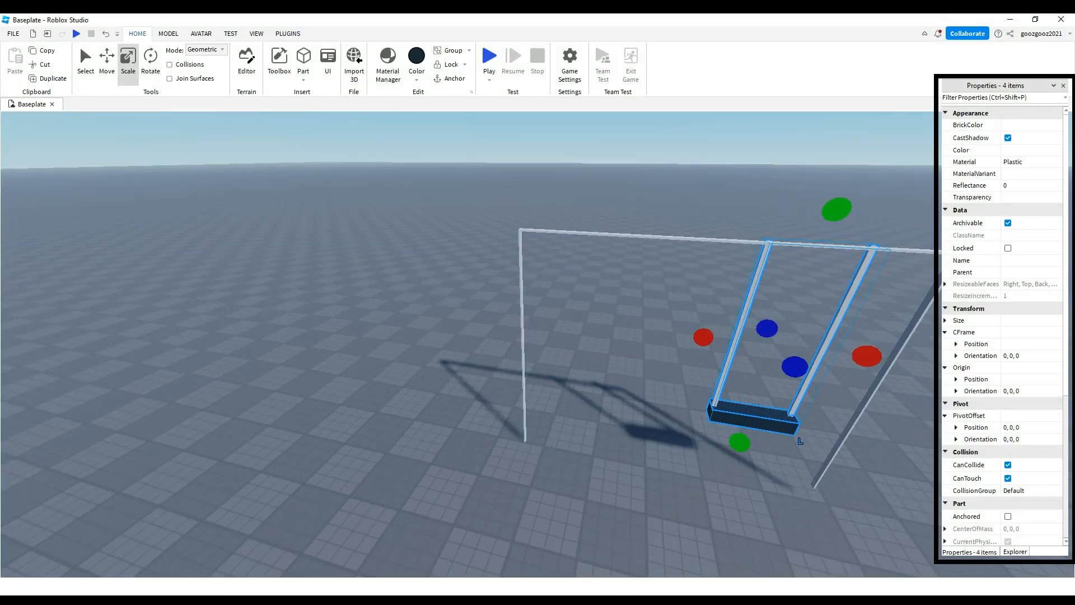
left_click(106, 59)
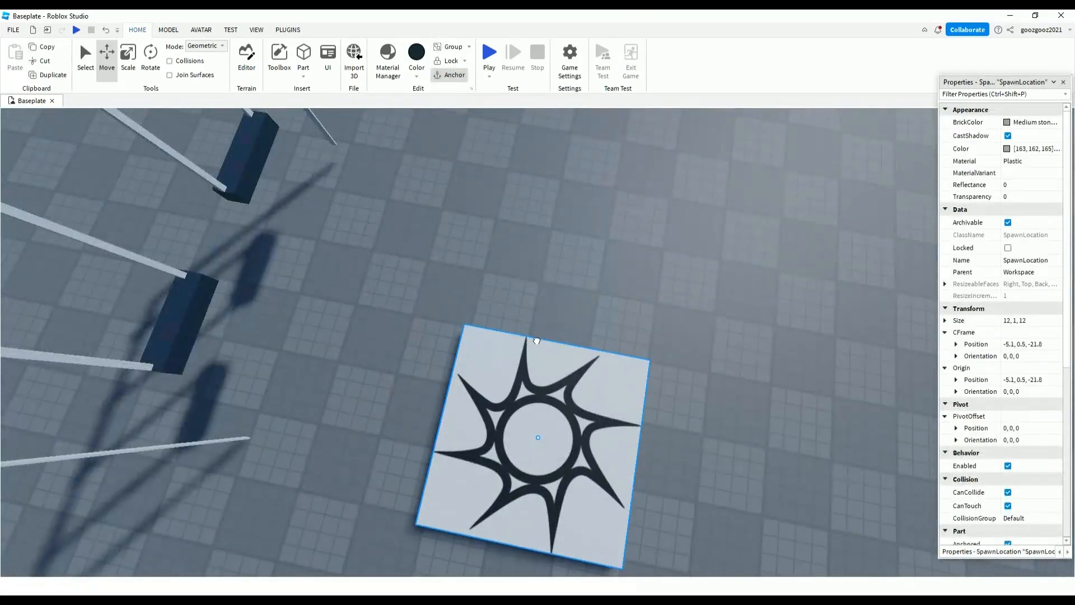
Step: Move the spawn pad beside the swings and anchor all swing-set parts
left_click_drag(537, 437, 531, 346)
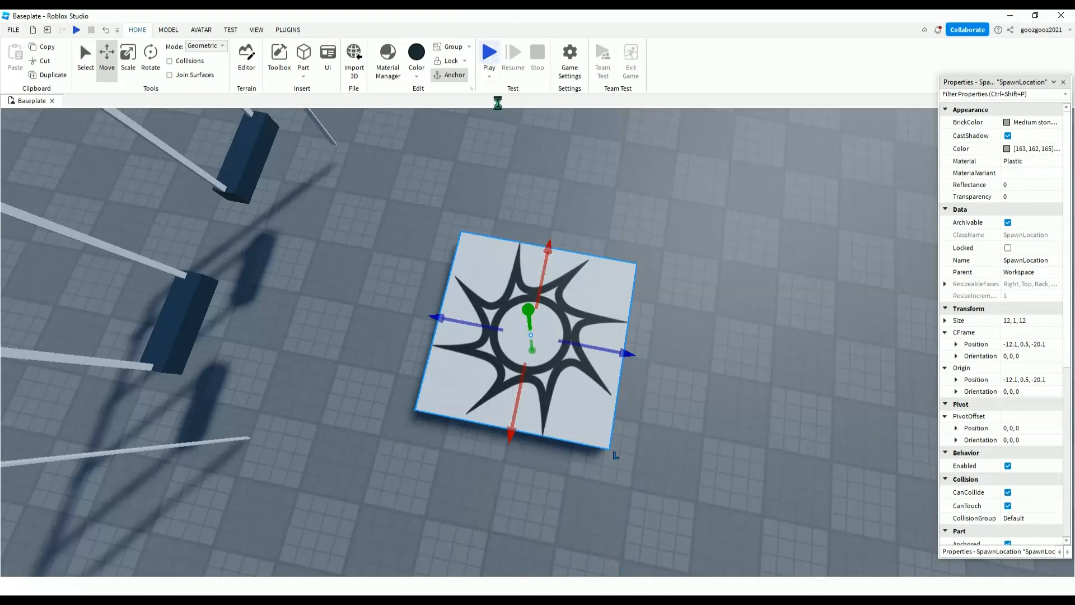
left_click(488, 52)
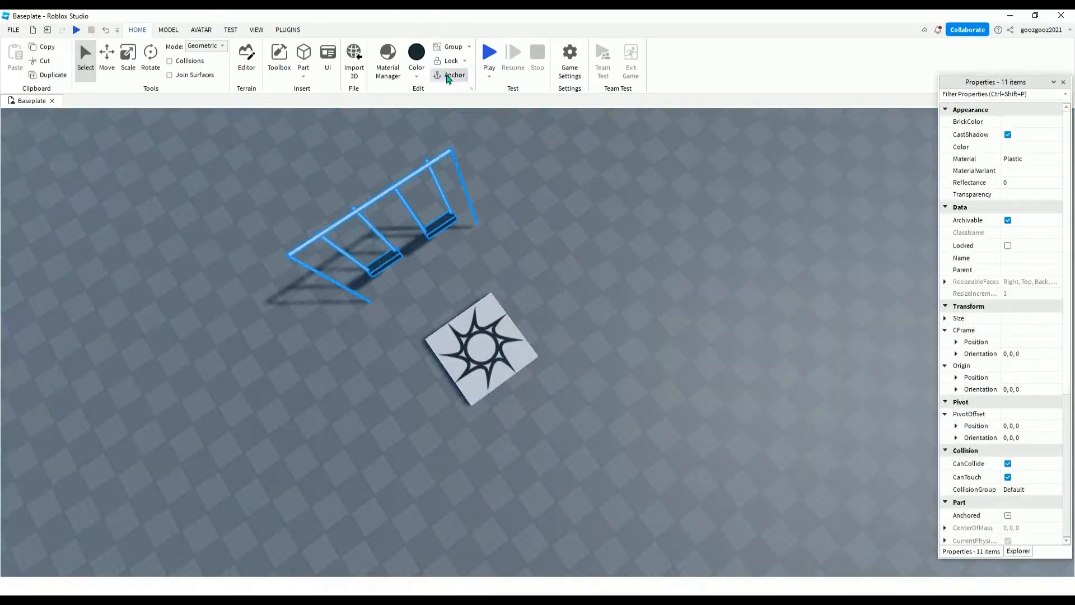
left_click(488, 51)
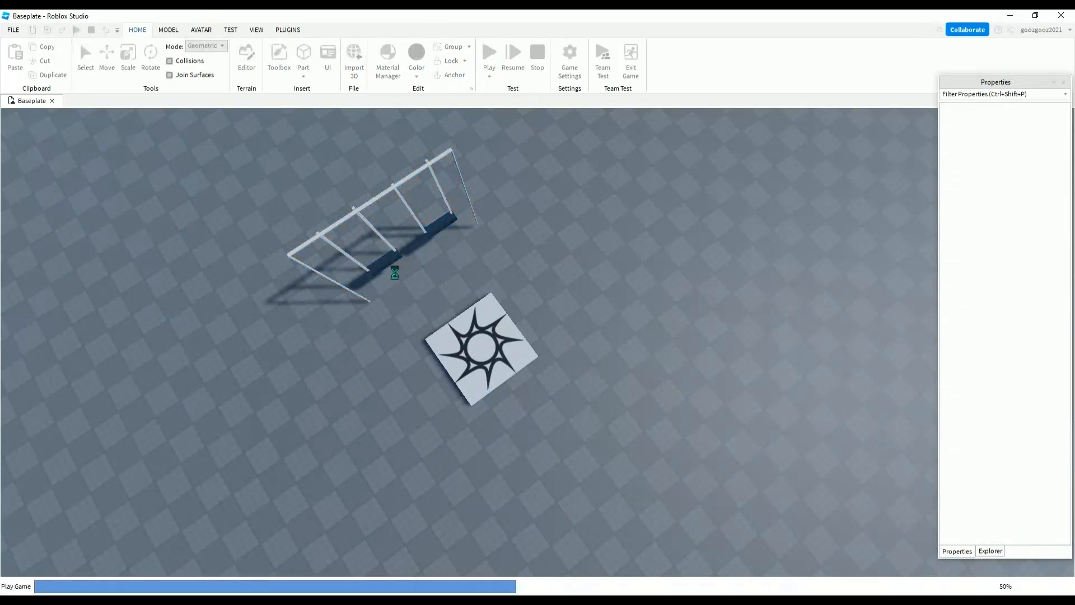
left_click(490, 54)
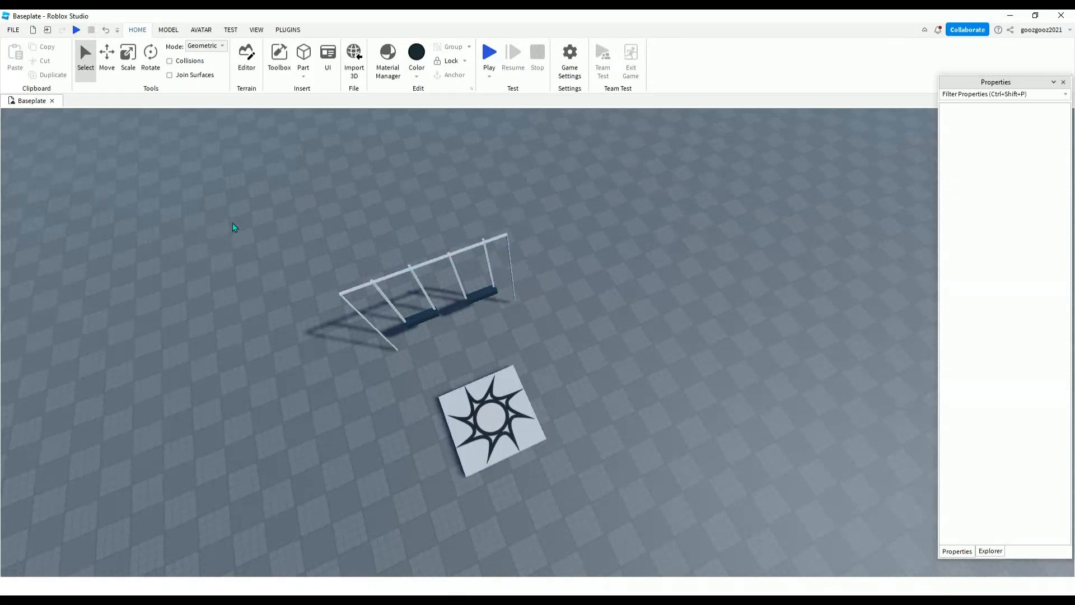
Step: Group all swing-set parts into one Model with Ctrl+G and shift it slightly
left_click_drag(233, 220, 355, 325)
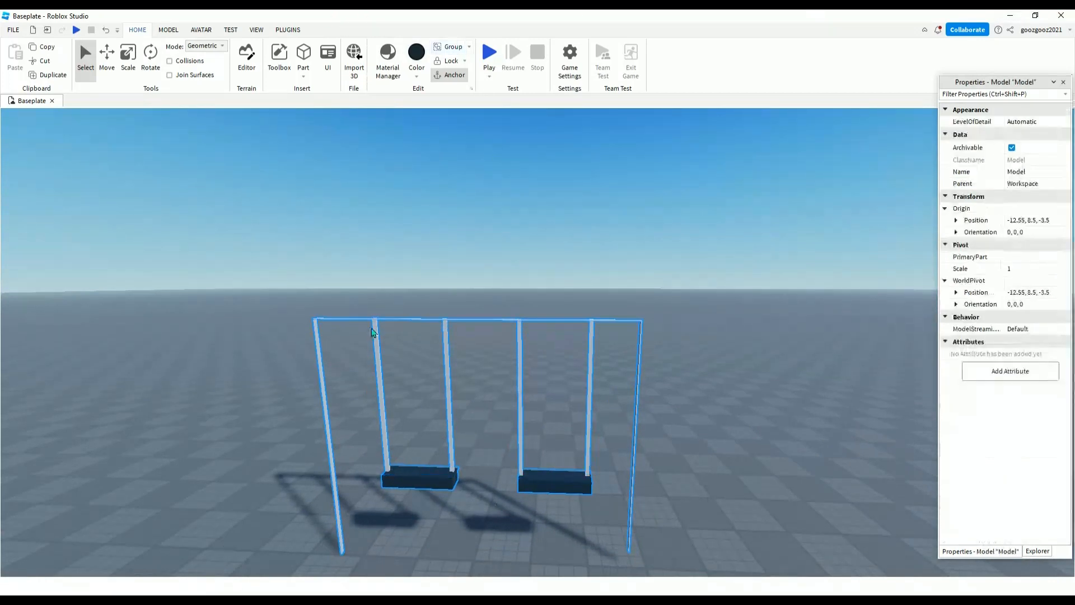
mouse_move(587, 321)
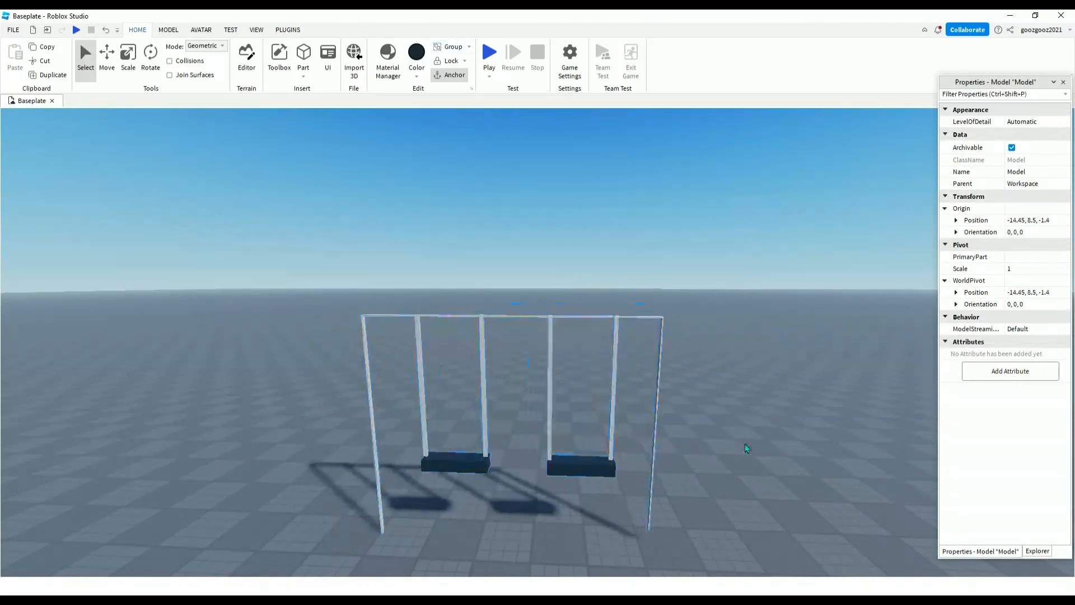
left_click(580, 472)
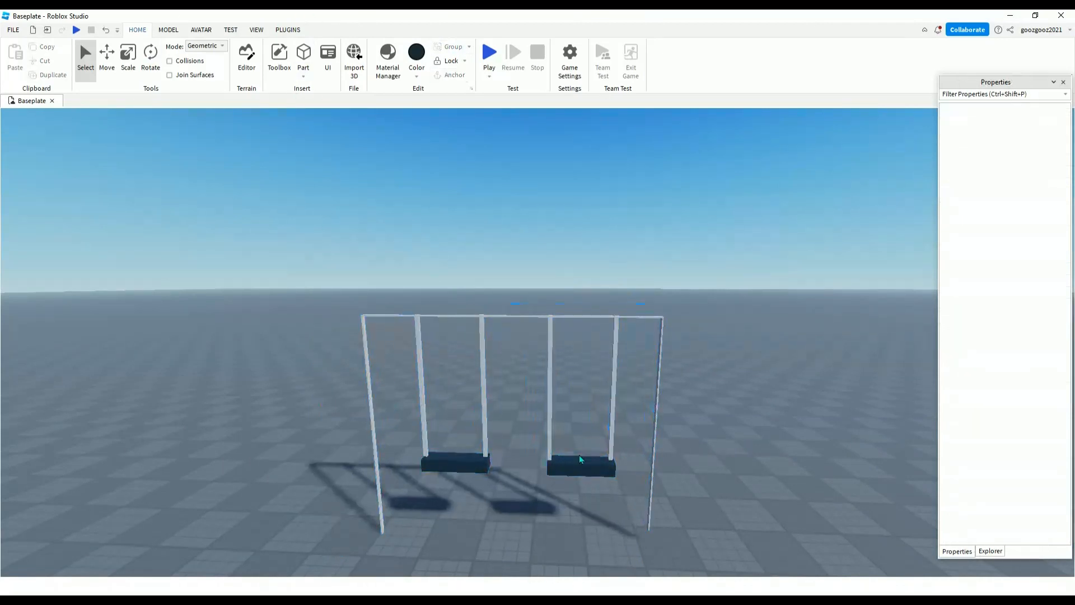
mouse_move(363, 331)
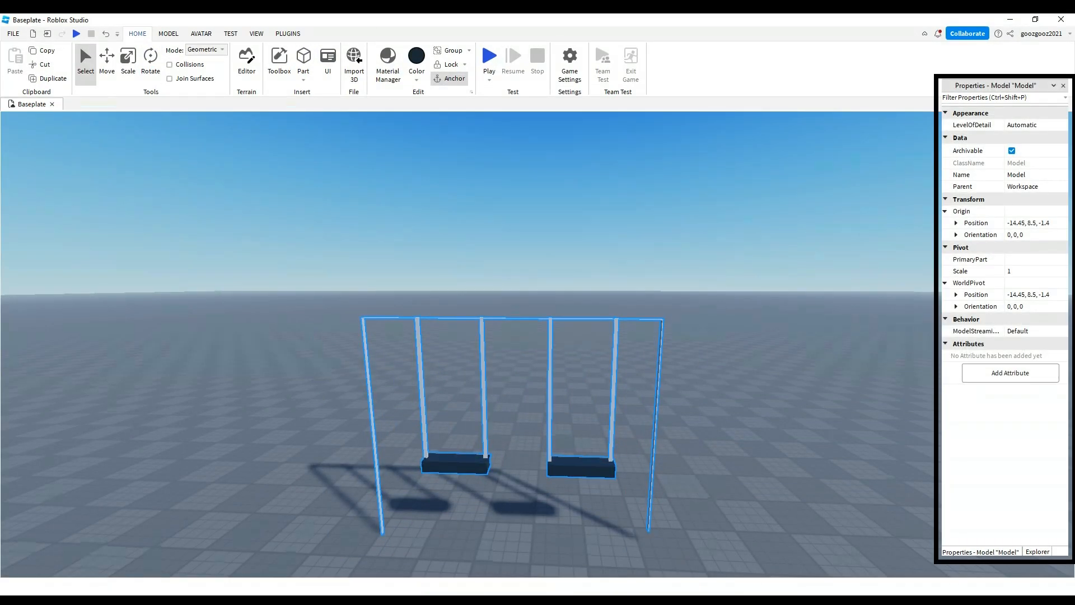
Step: Rename the grouped swing-set Model to 'SwingSet' in Properties and deselect it
left_click(1036, 305)
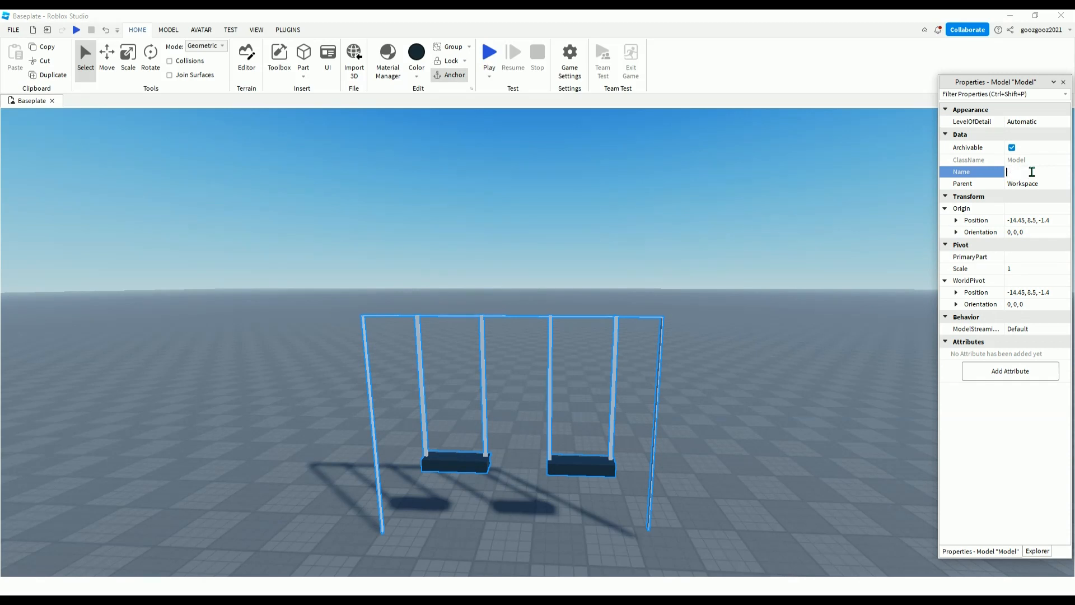
type("SwingSet")
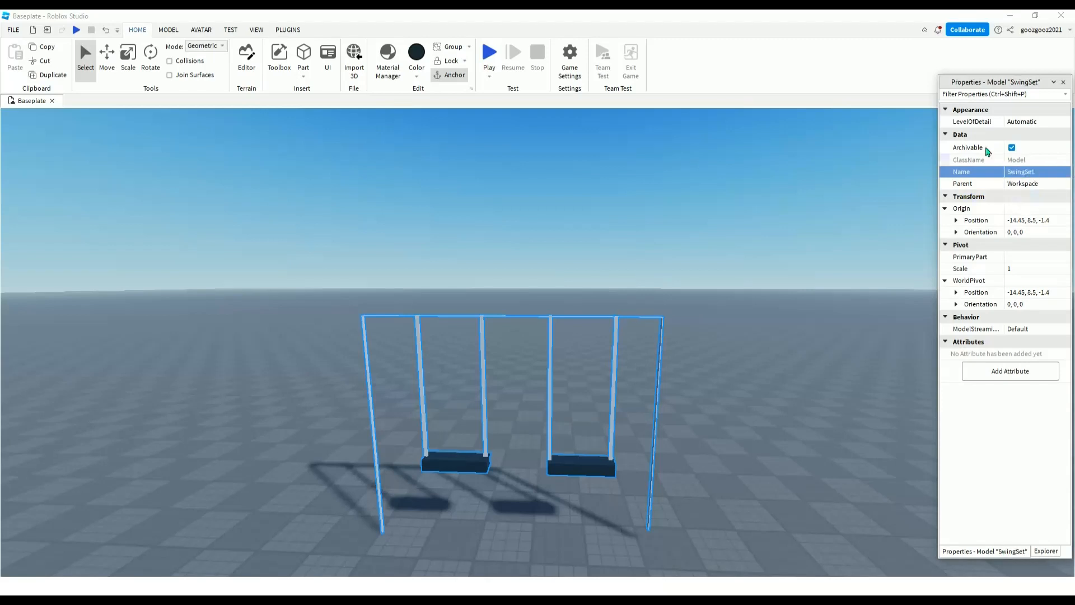
left_click(446, 344)
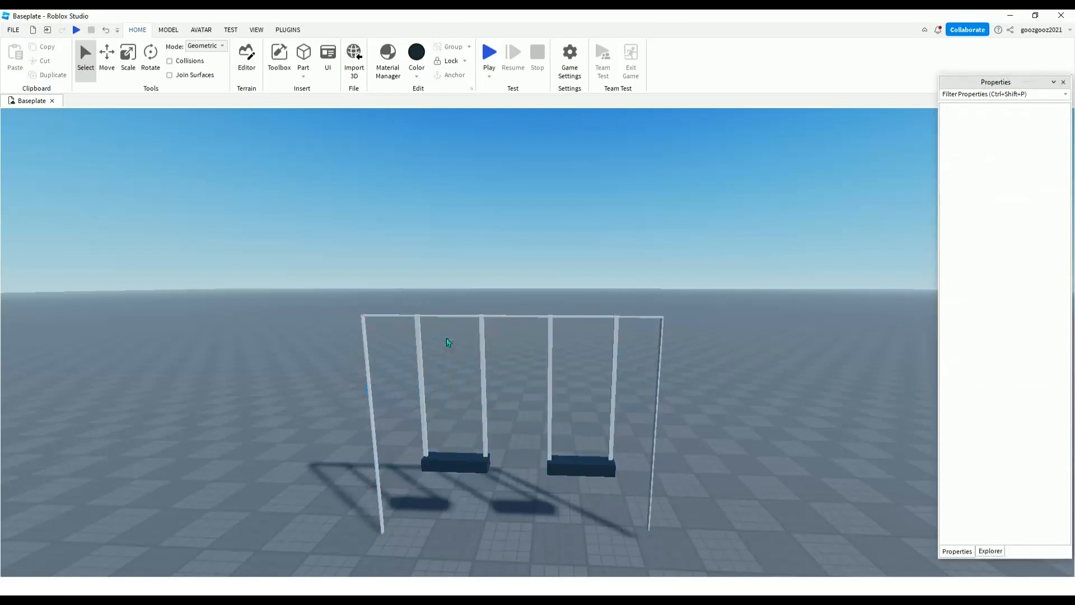
mouse_move(394, 430)
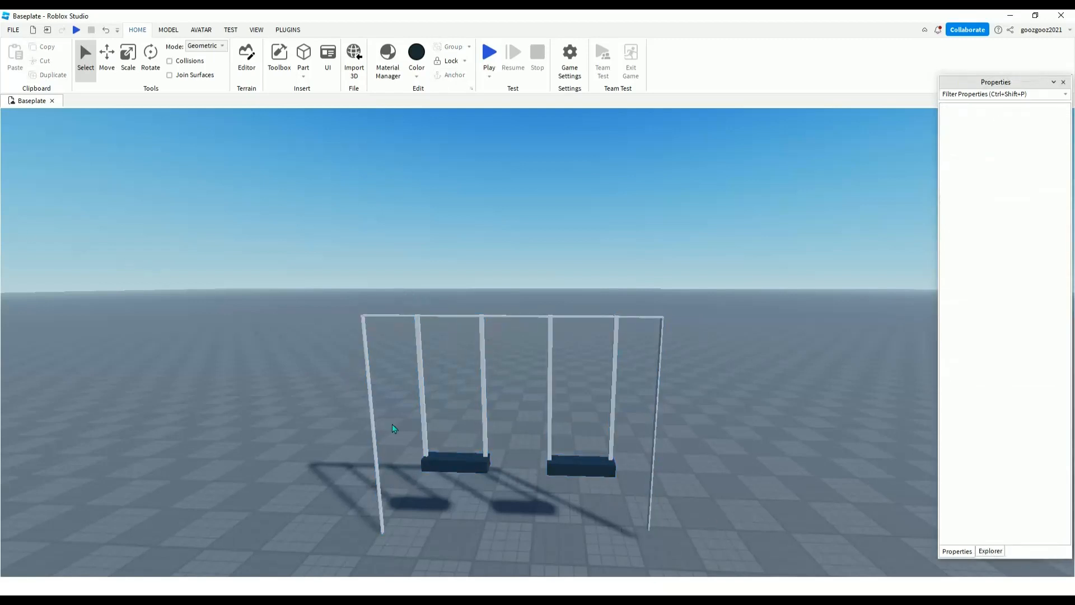